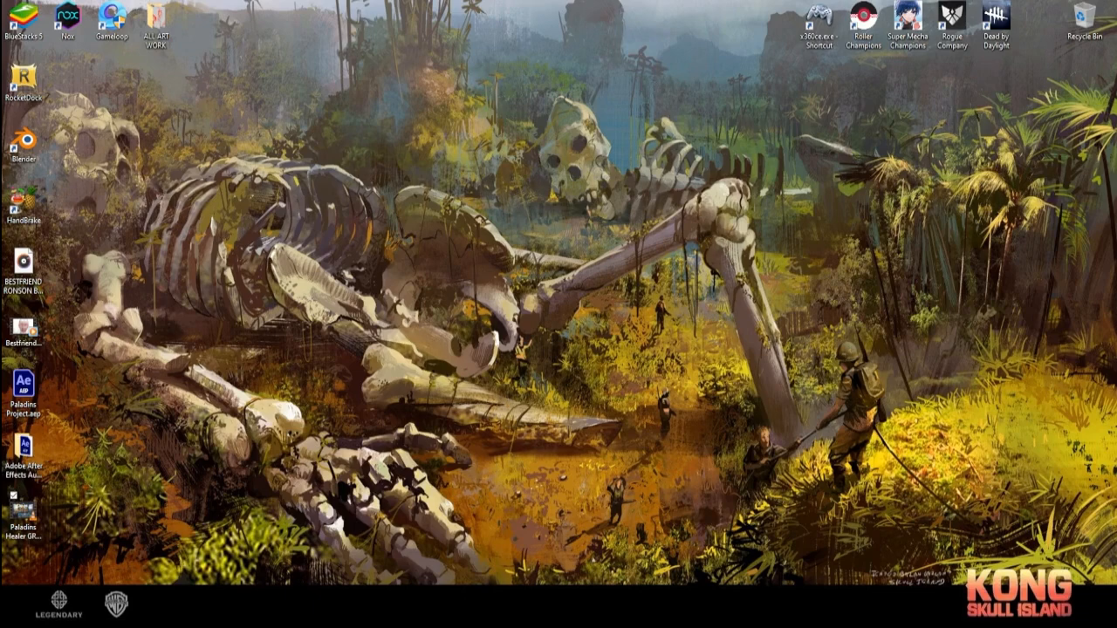
mouse_move(297, 5)
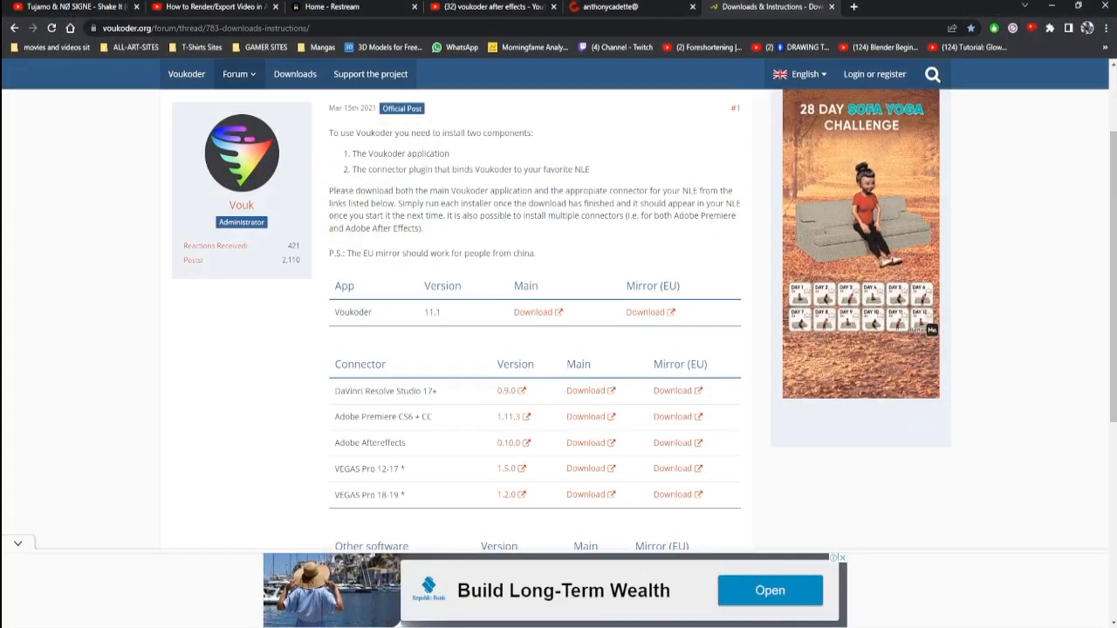
mouse_move(517, 300)
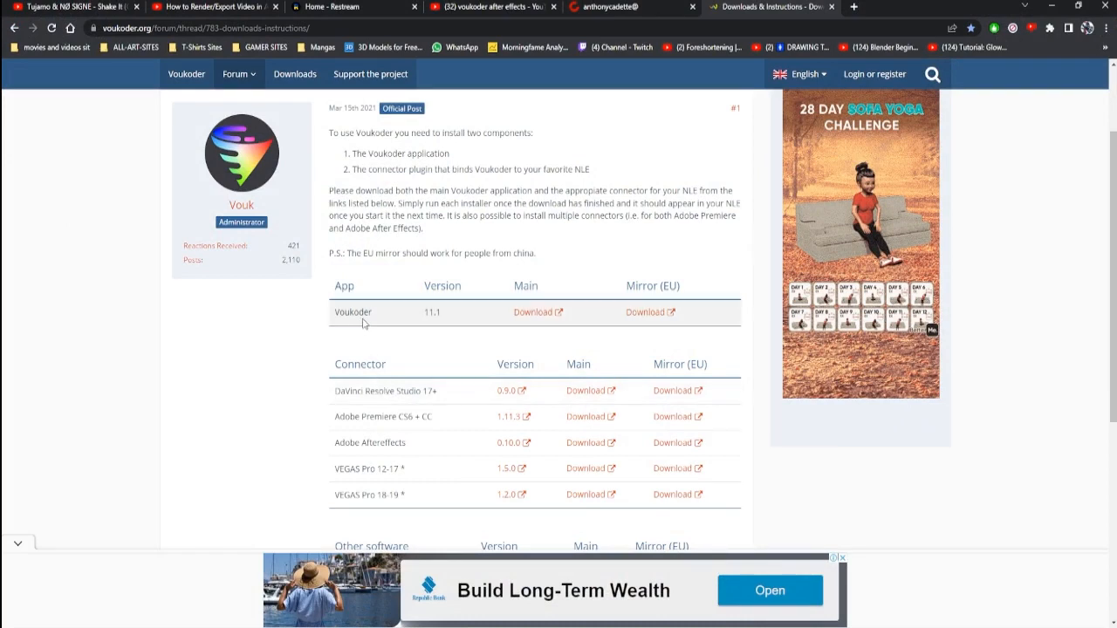
mouse_move(528, 321)
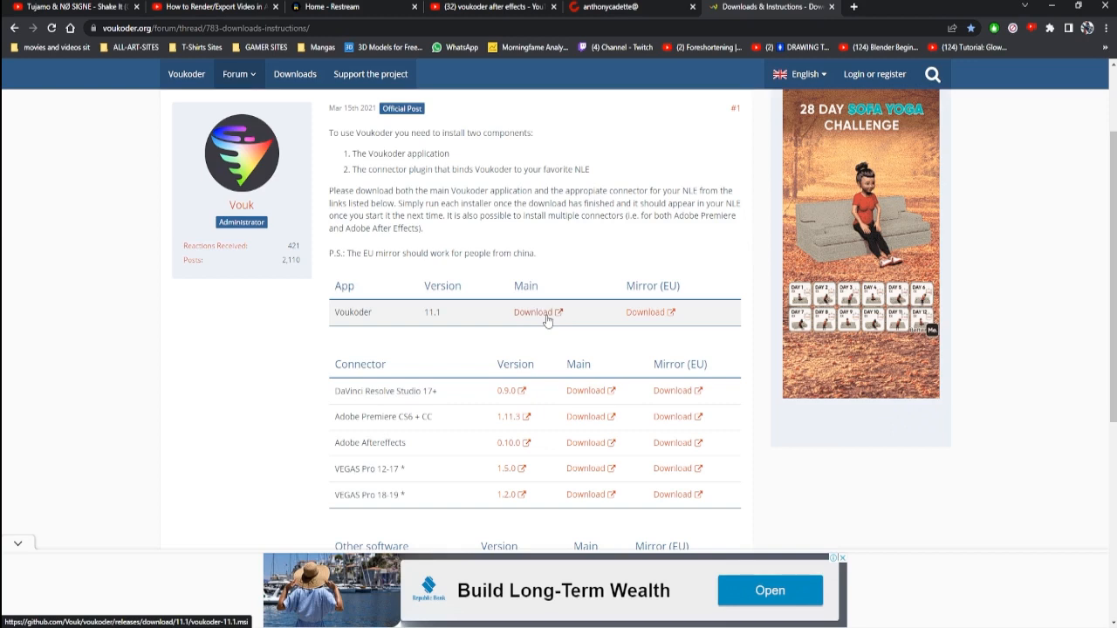
mouse_move(419, 443)
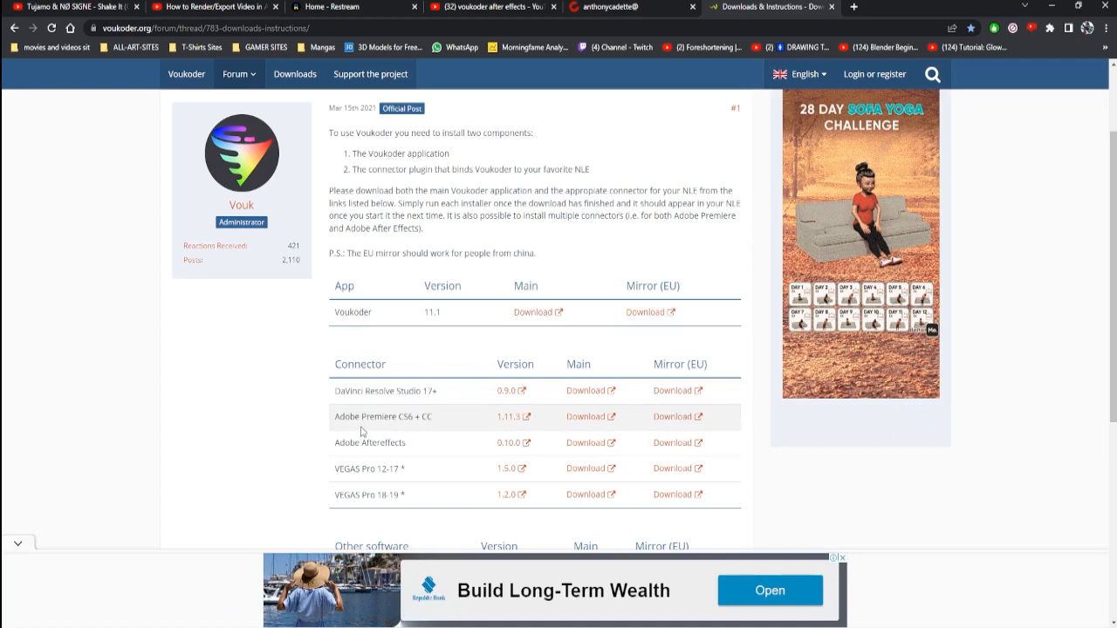
mouse_move(381, 430)
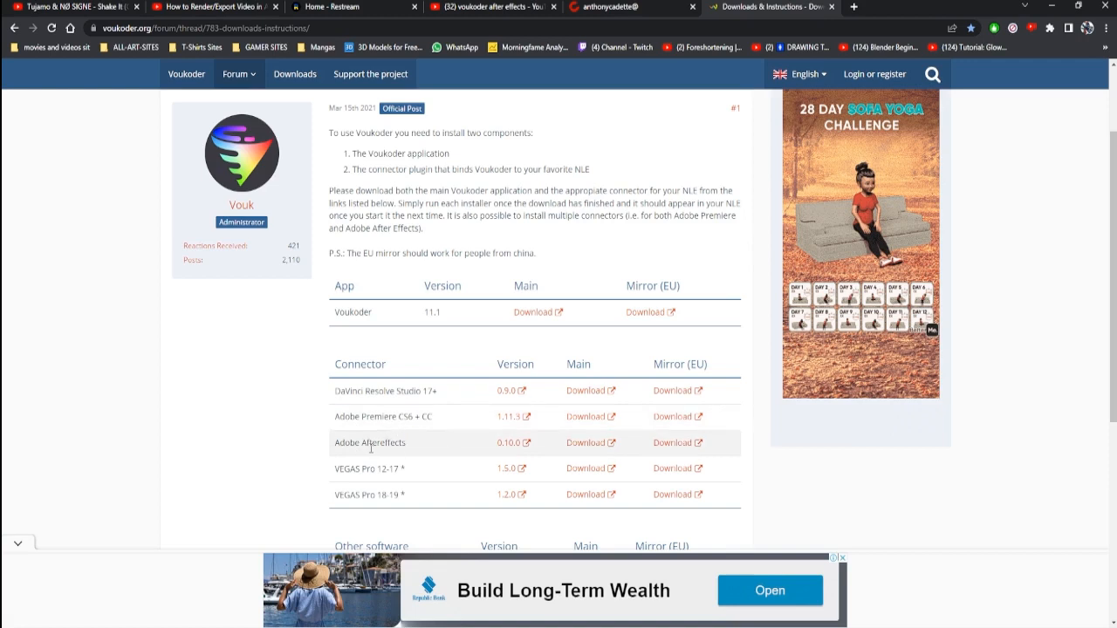
mouse_move(599, 447)
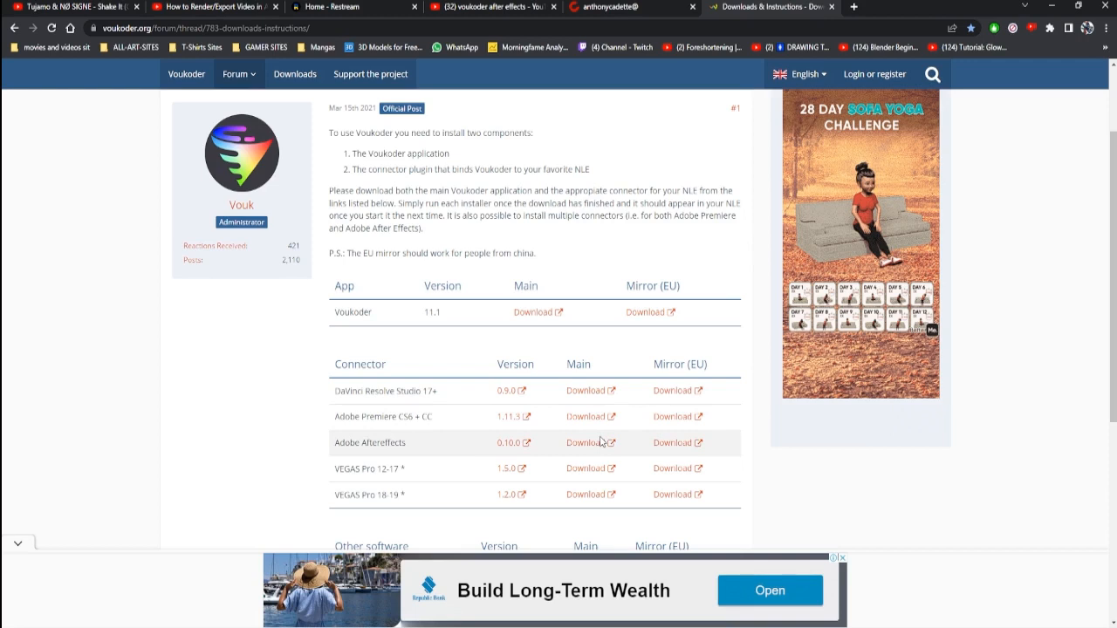
mouse_move(548, 429)
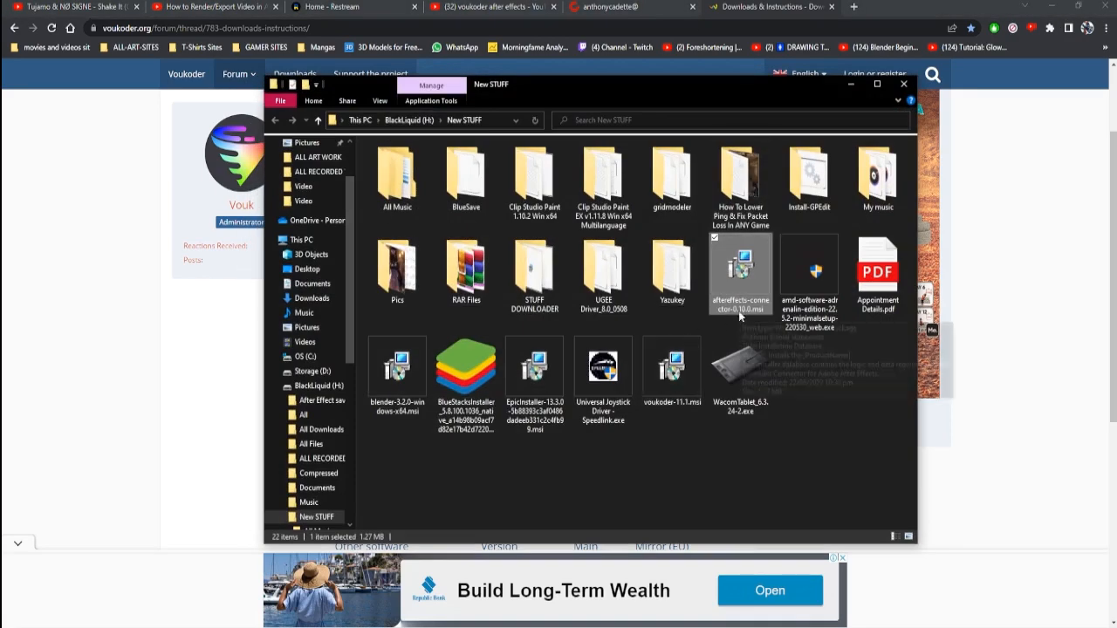
click(672, 371)
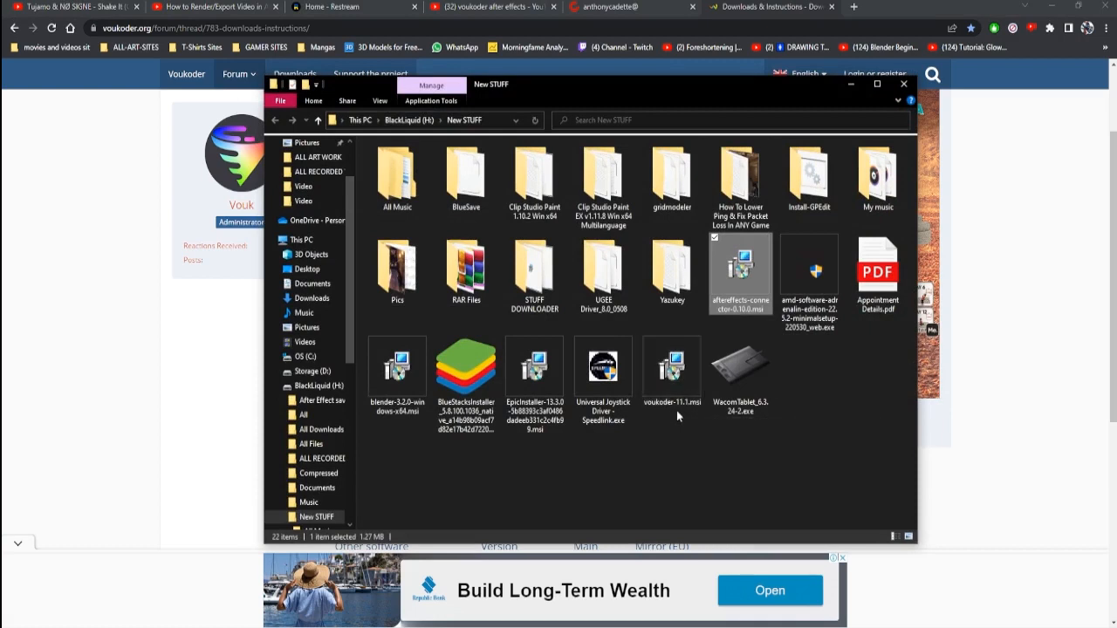
mouse_move(729, 273)
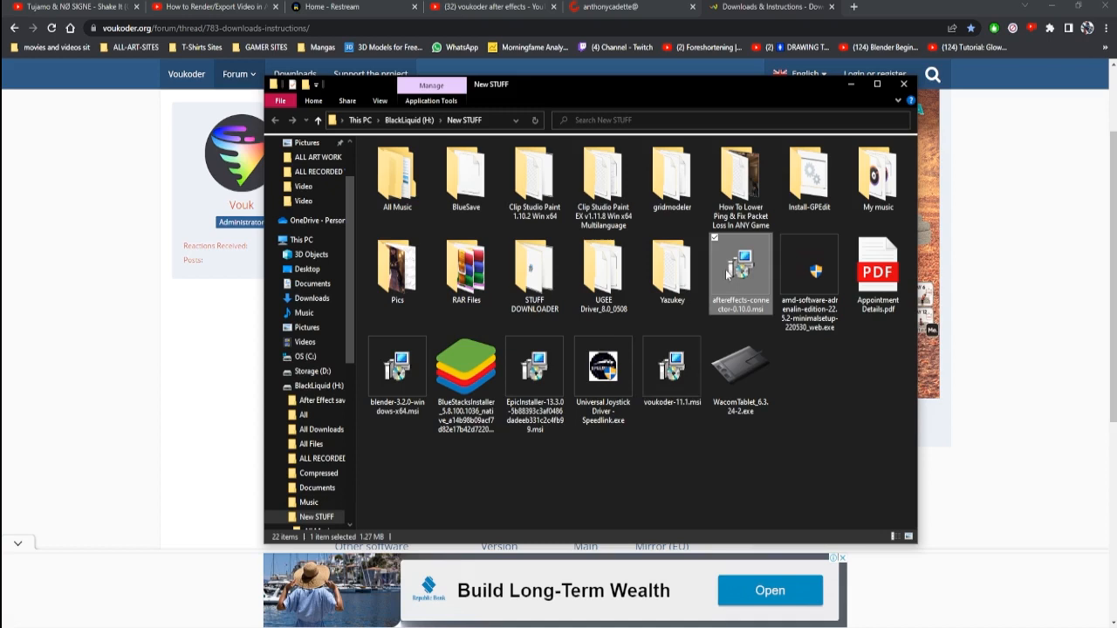
click(670, 367)
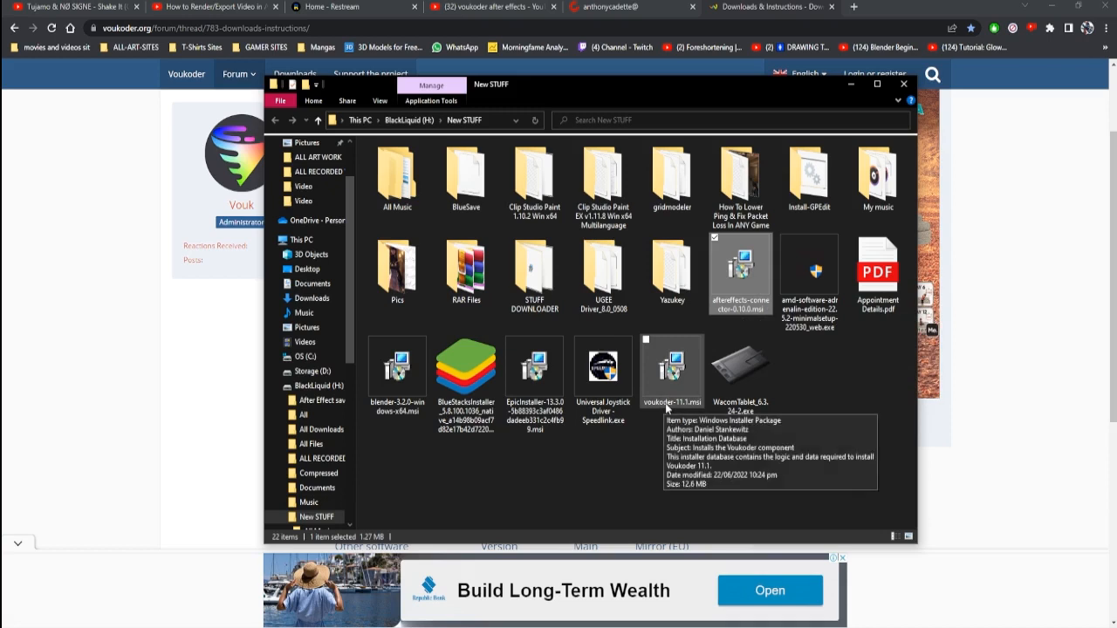
mouse_move(740, 270)
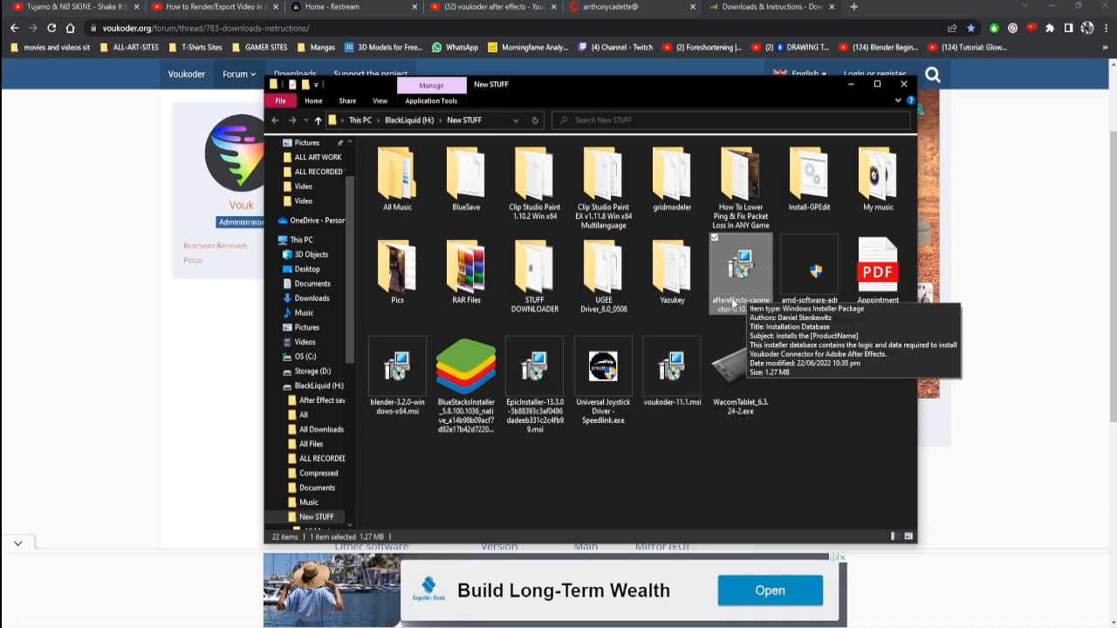
mouse_move(735, 283)
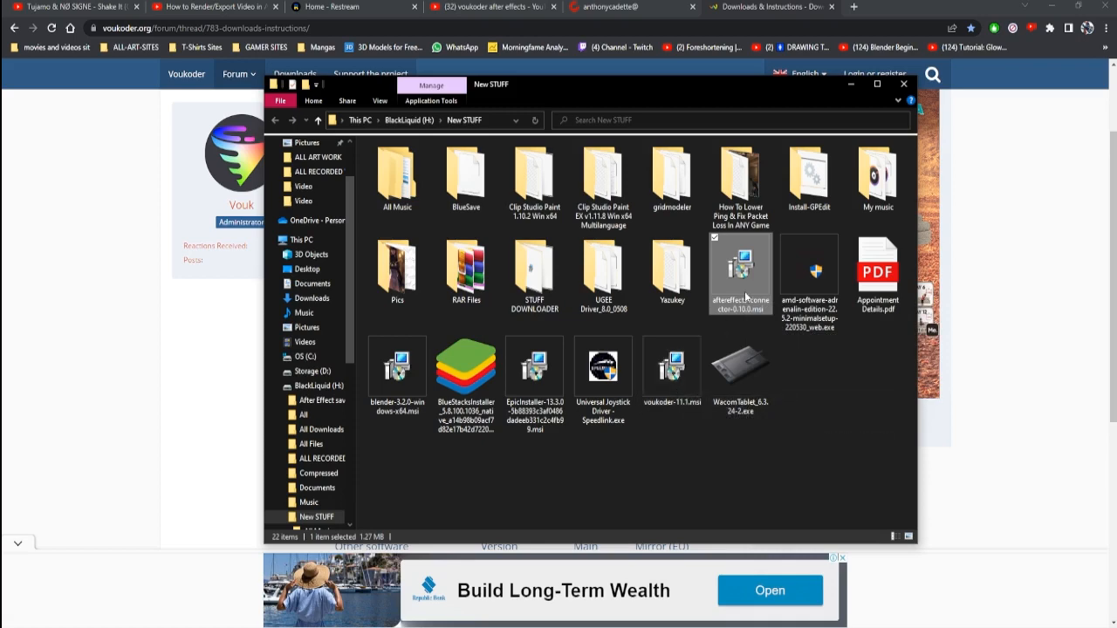
double_click(670, 366)
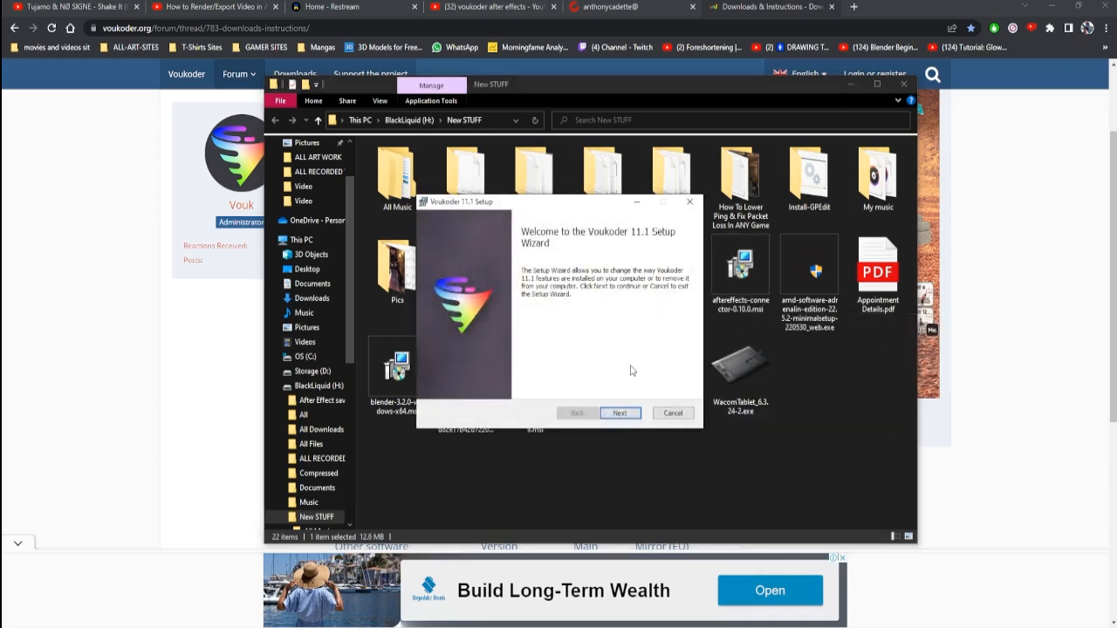
click(620, 412)
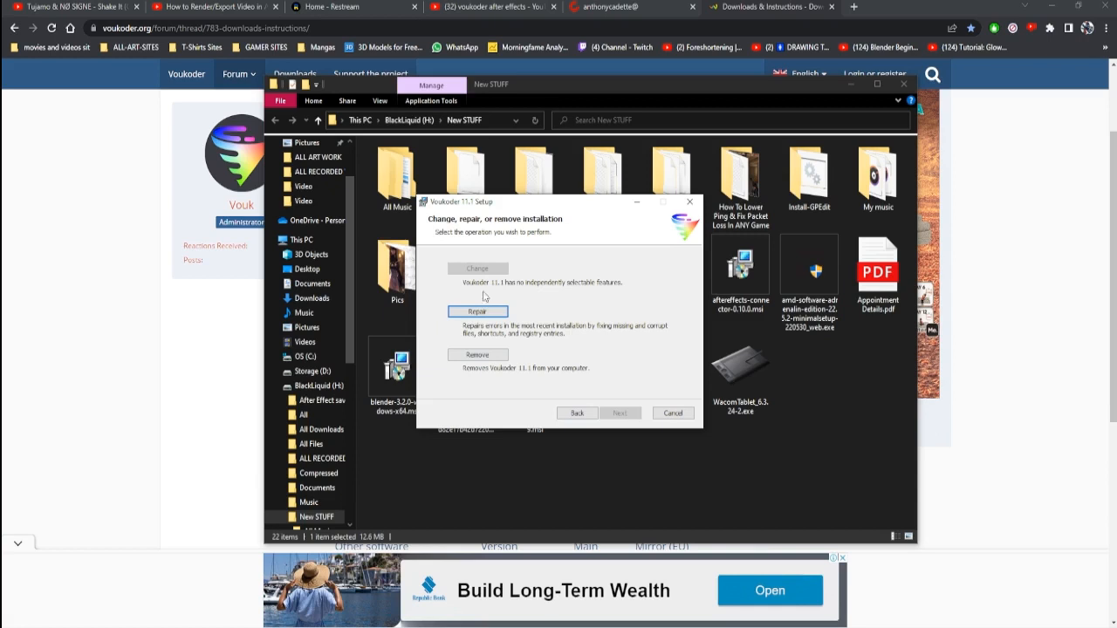
click(674, 412)
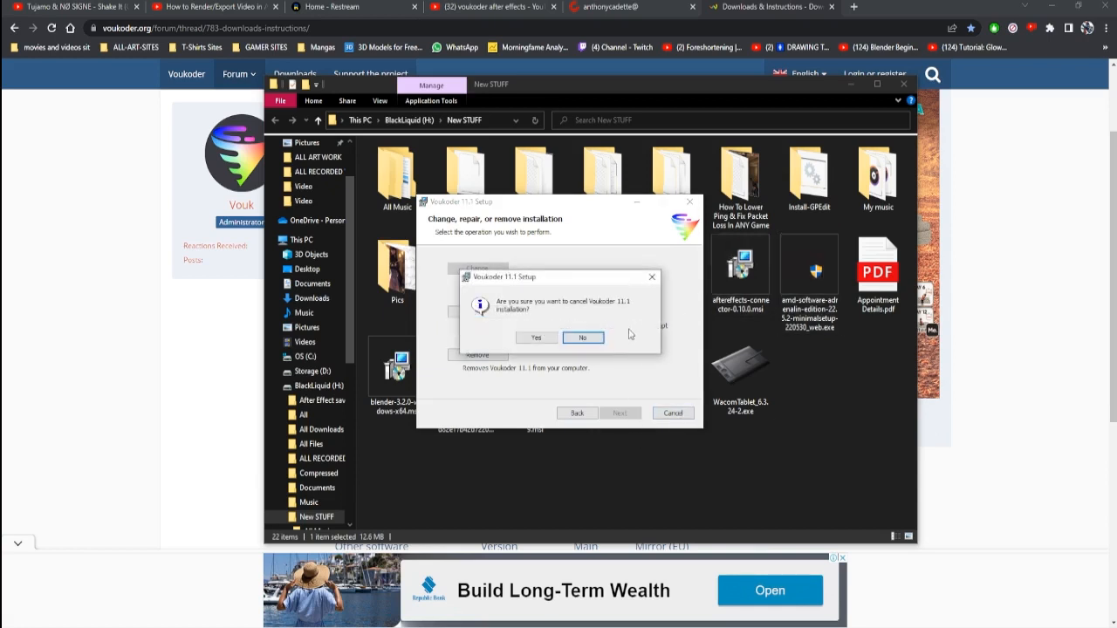
click(583, 339)
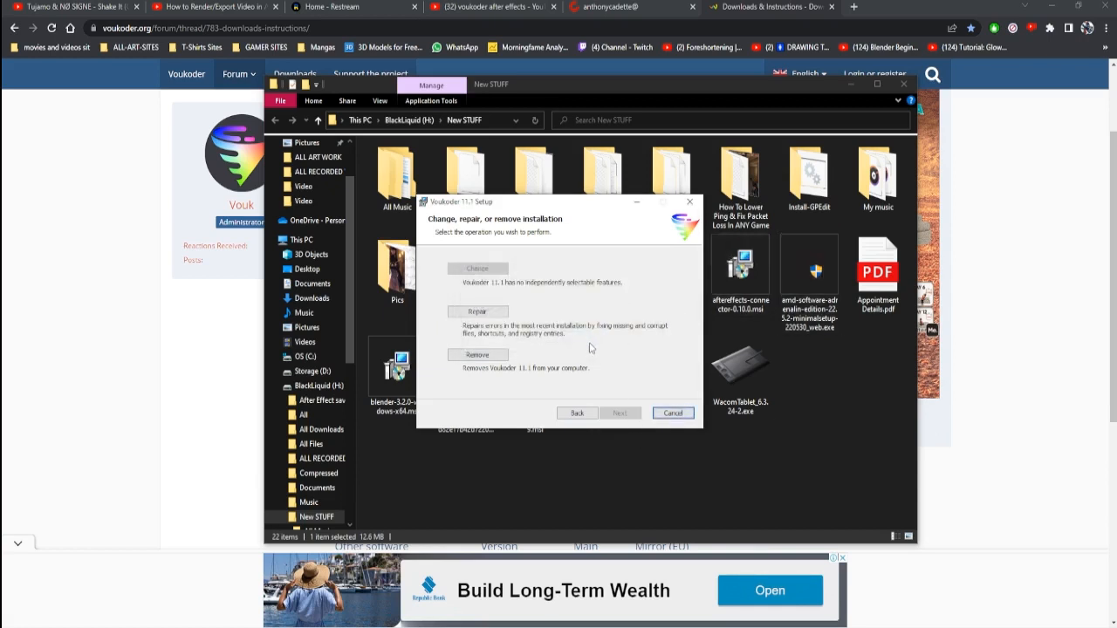
click(673, 412)
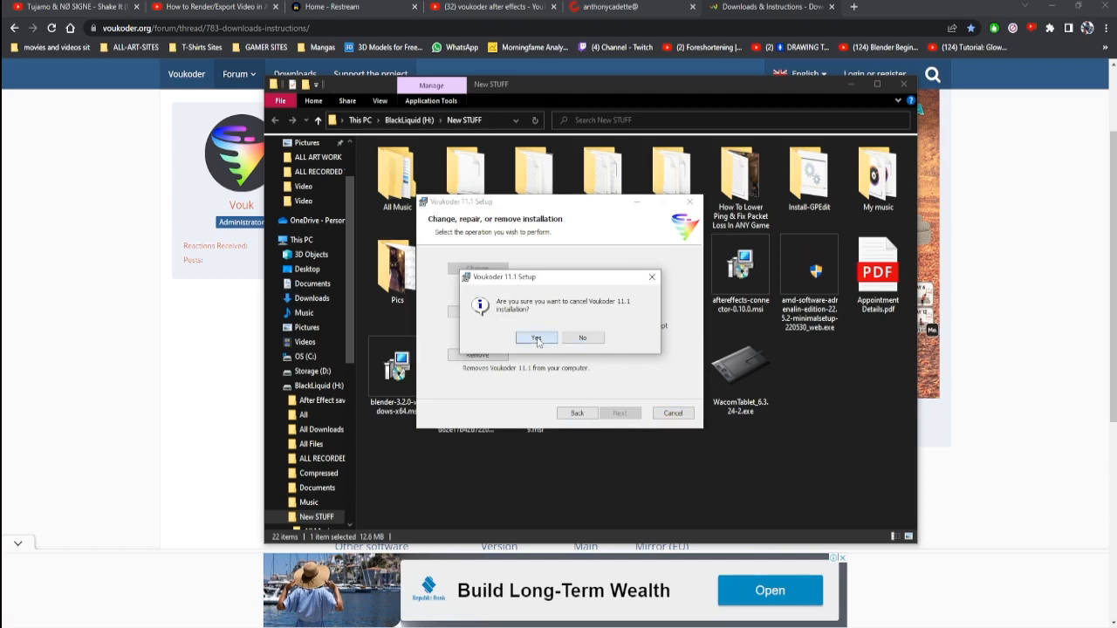
click(536, 339)
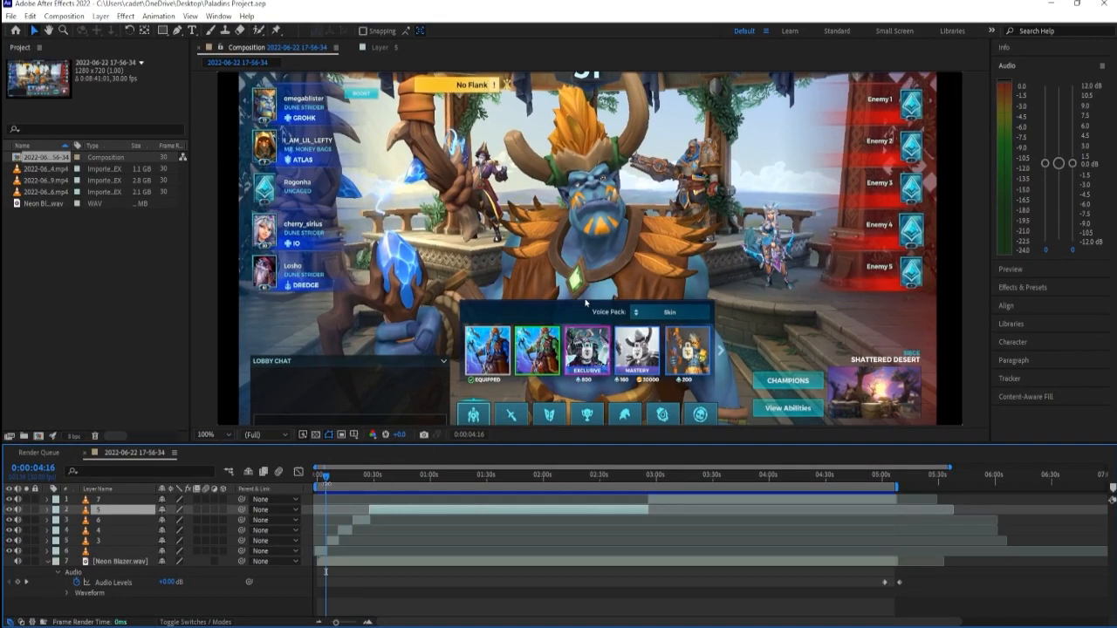
- Return the time indicator to the start and reach for Composition > Add to Render Queue
click(445, 475)
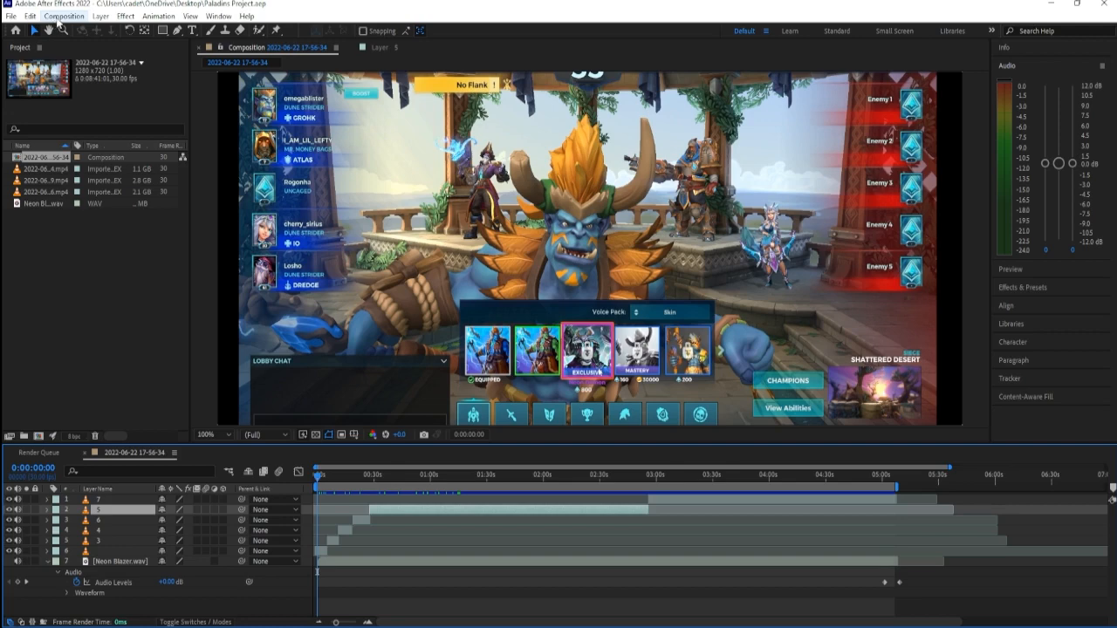
click(63, 15)
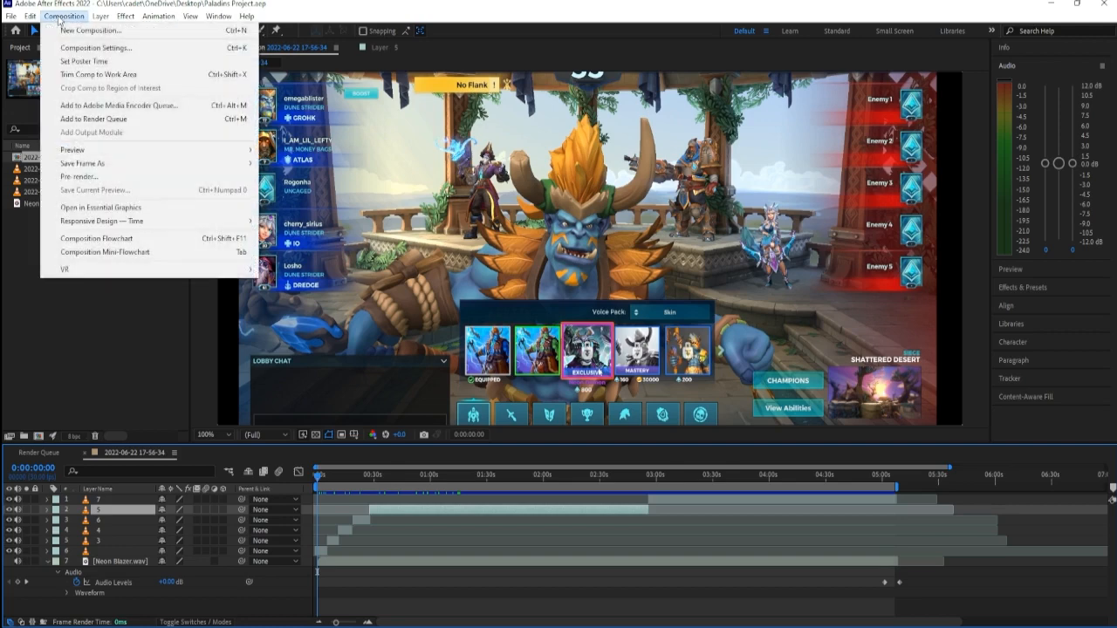
mouse_move(94, 118)
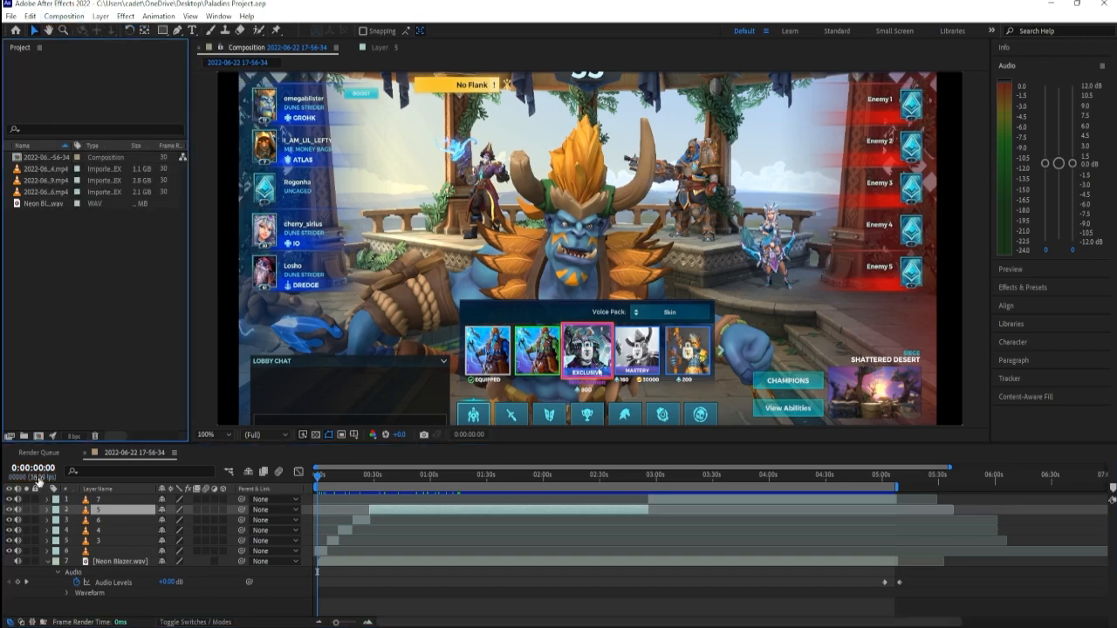
- Show the Render Queue and go to the queued item's High Quality output module
click(39, 452)
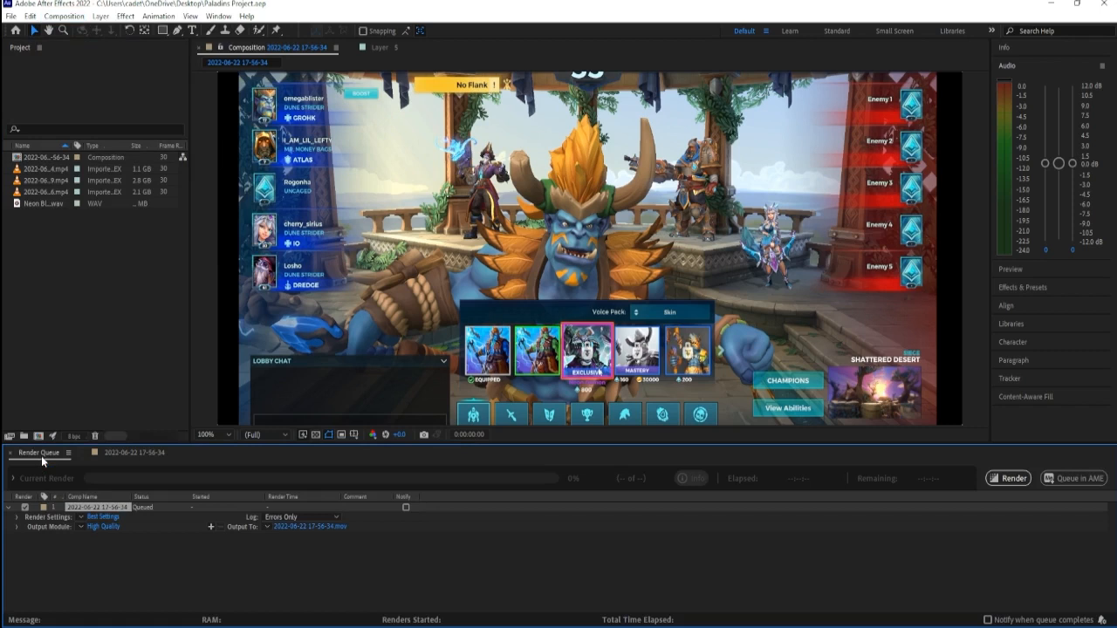
mouse_move(154, 548)
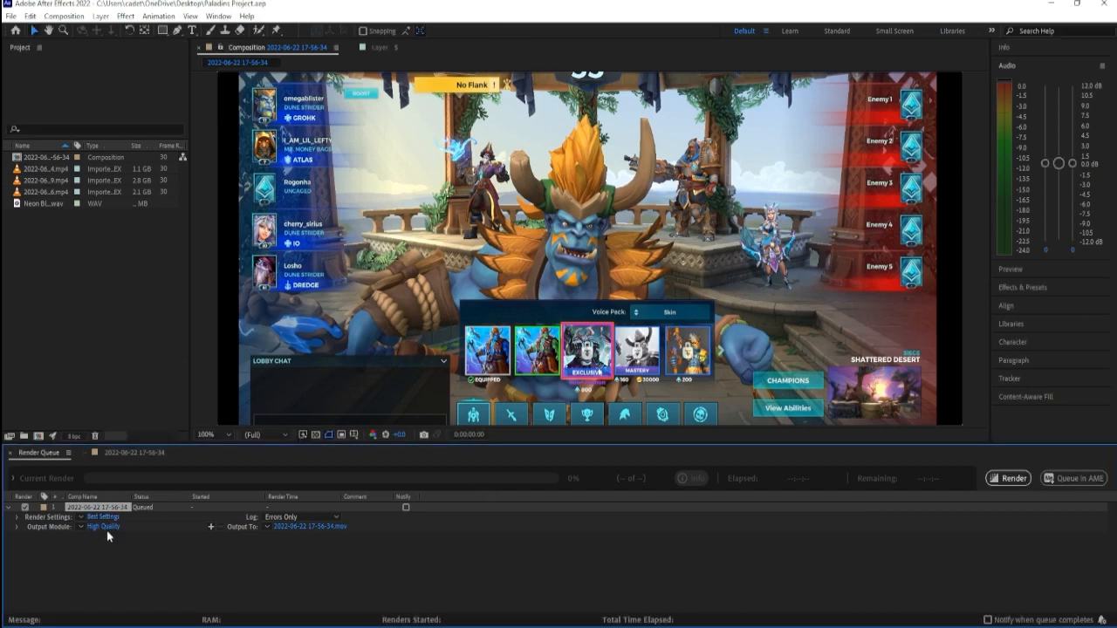
click(102, 527)
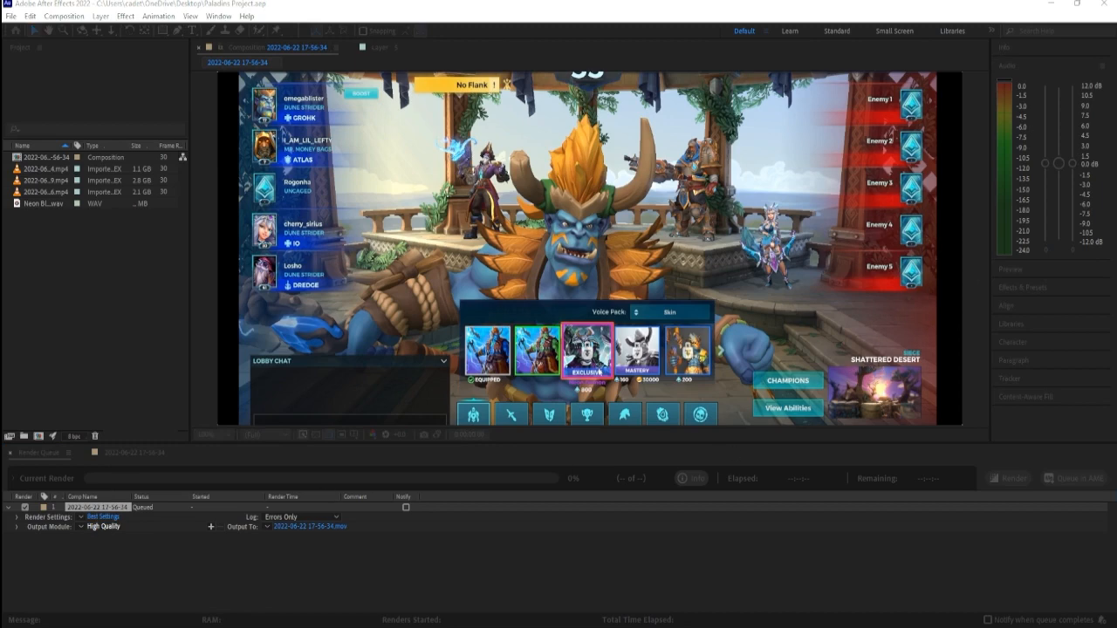
- Choose Voukoder as the output format in the Output Module Settings
click(104, 527)
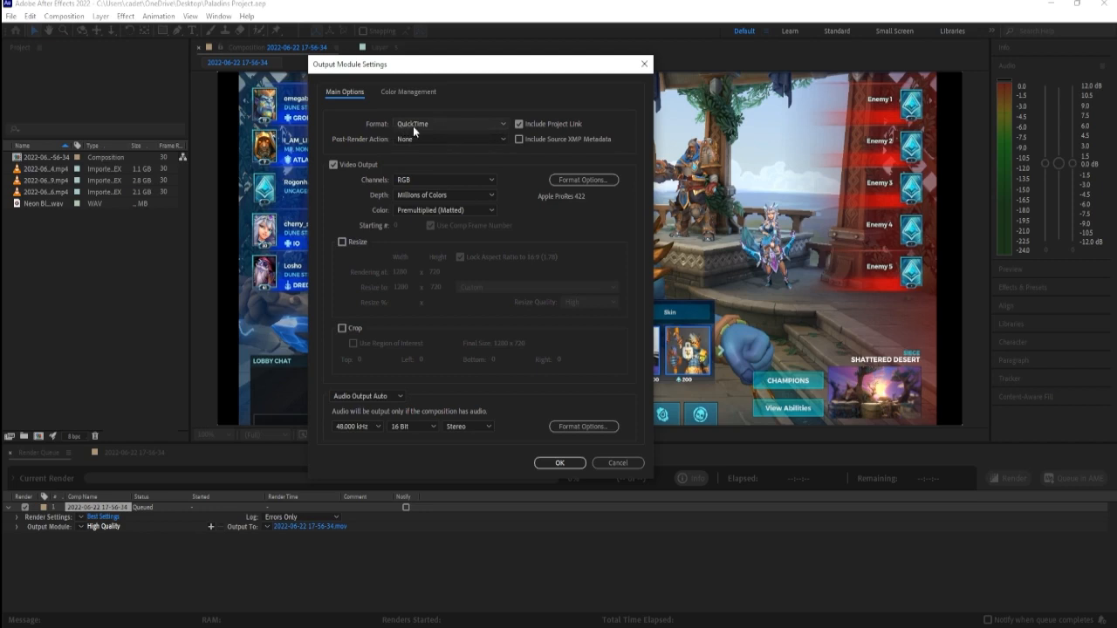
click(450, 122)
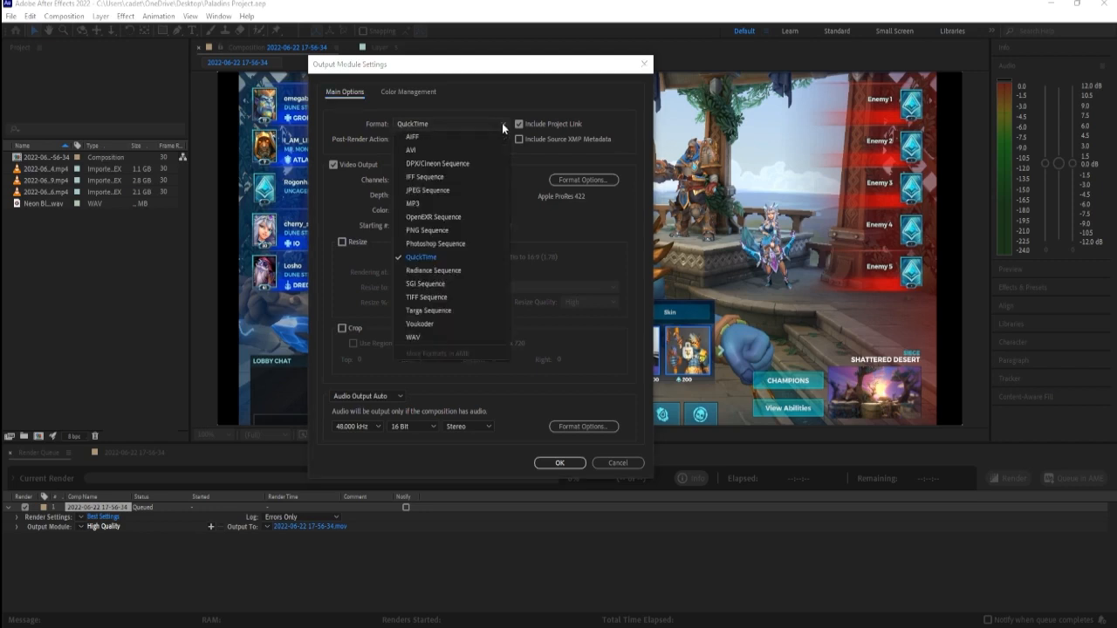
mouse_move(419, 323)
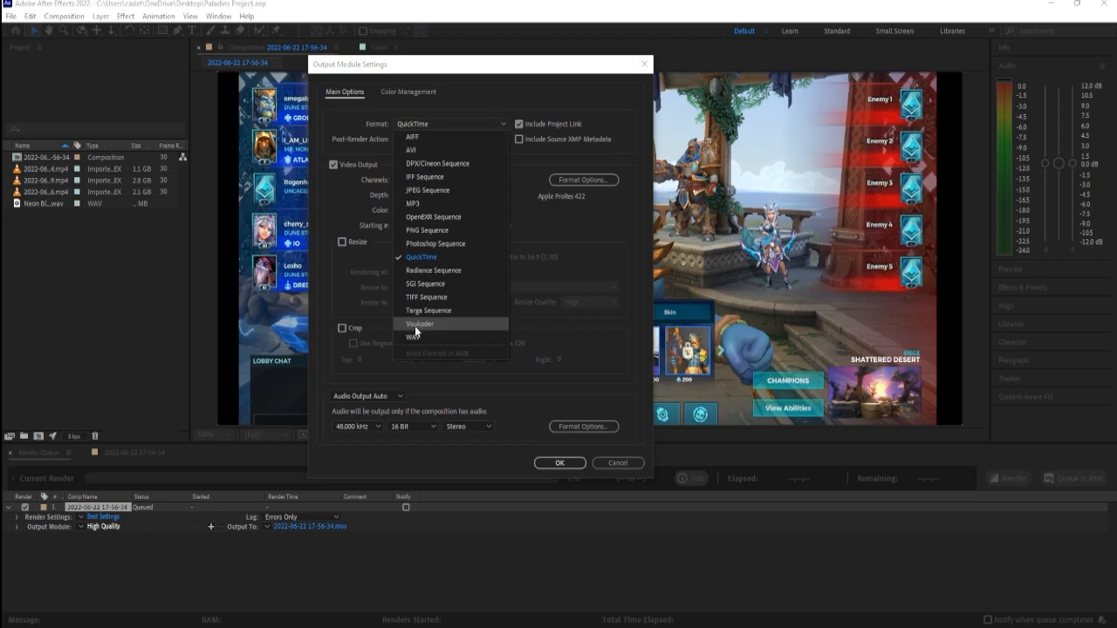
mouse_move(428, 338)
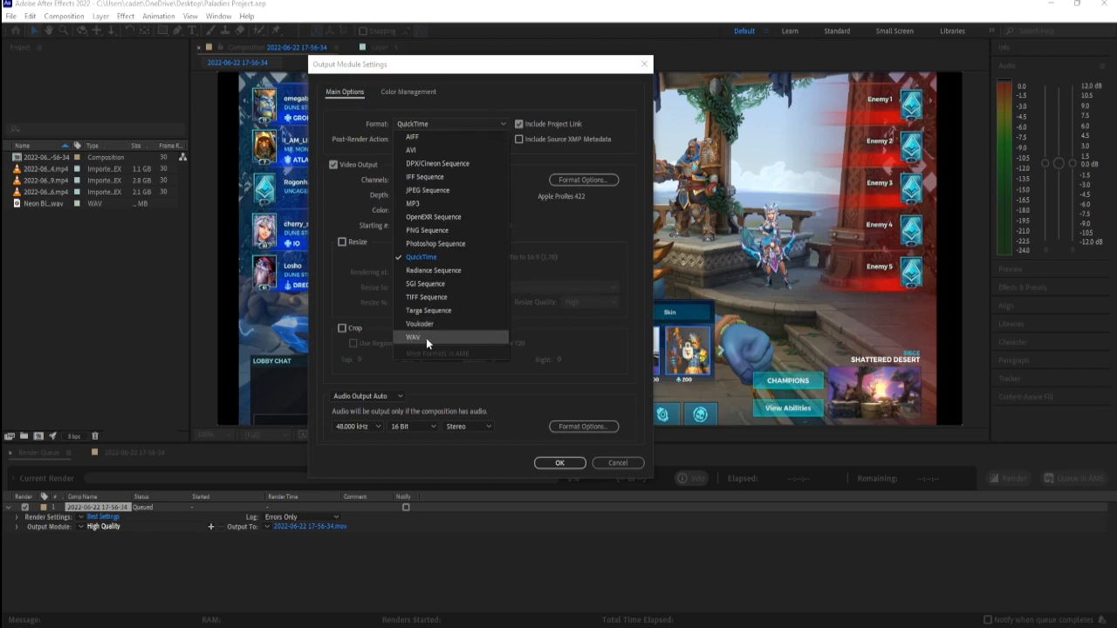
mouse_move(419, 339)
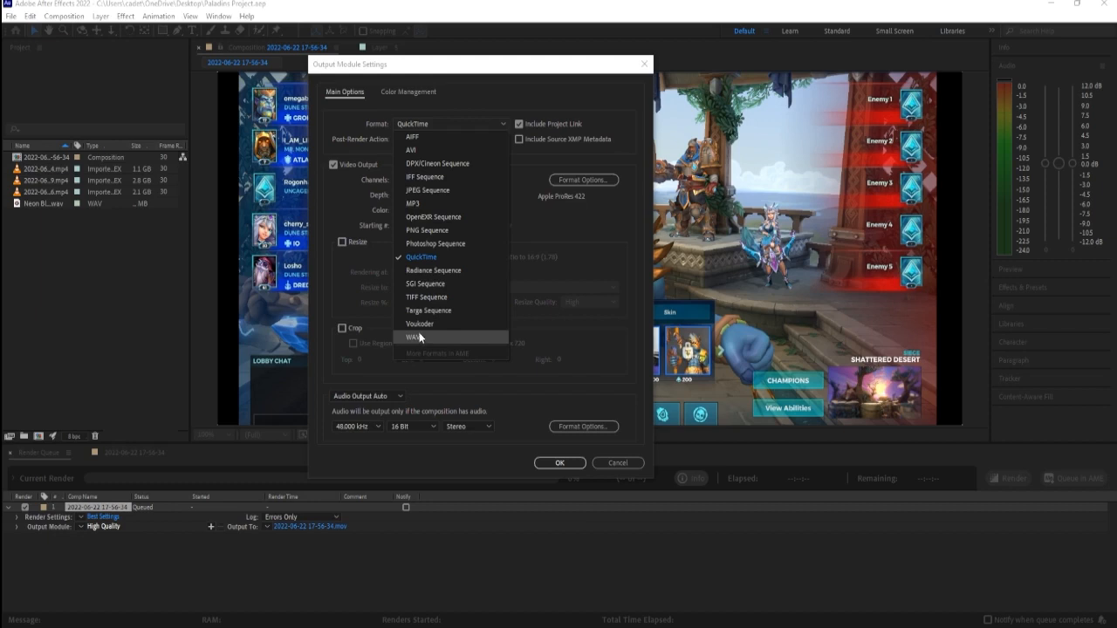
mouse_move(419, 323)
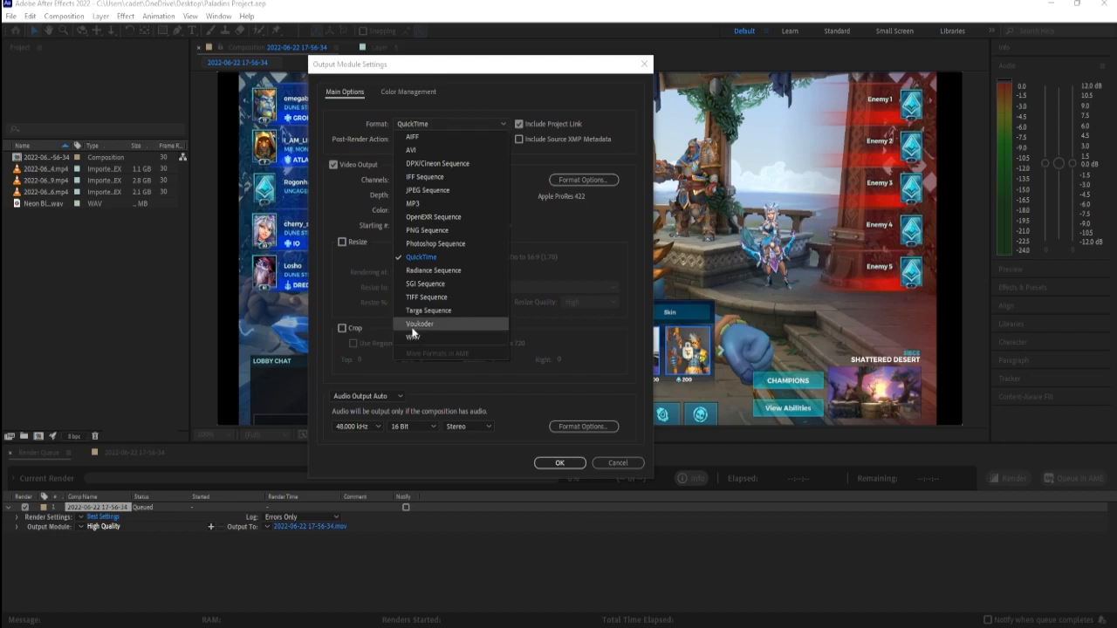
click(419, 323)
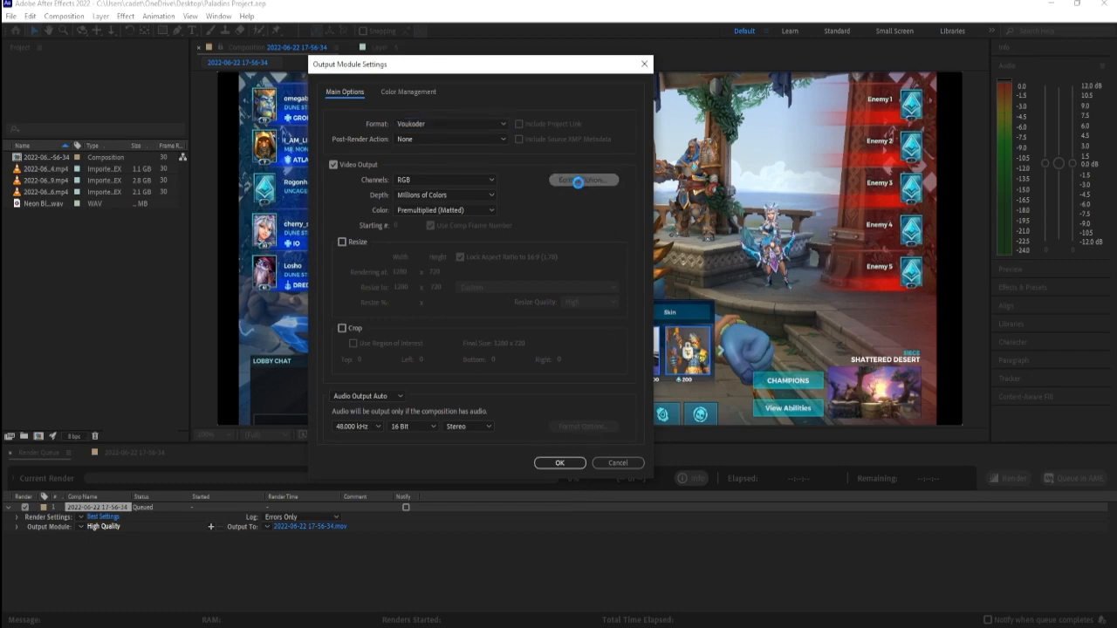
- Keep H.264, set Voukoder's output container to MPEG-4, confirm, and start rendering to MP4
click(583, 180)
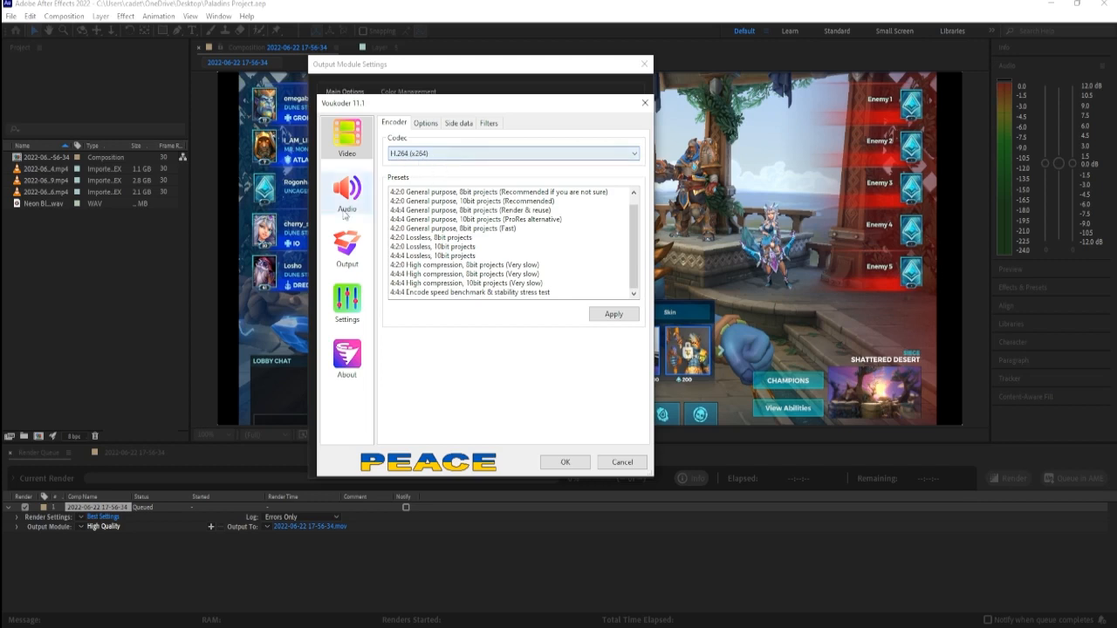
click(345, 248)
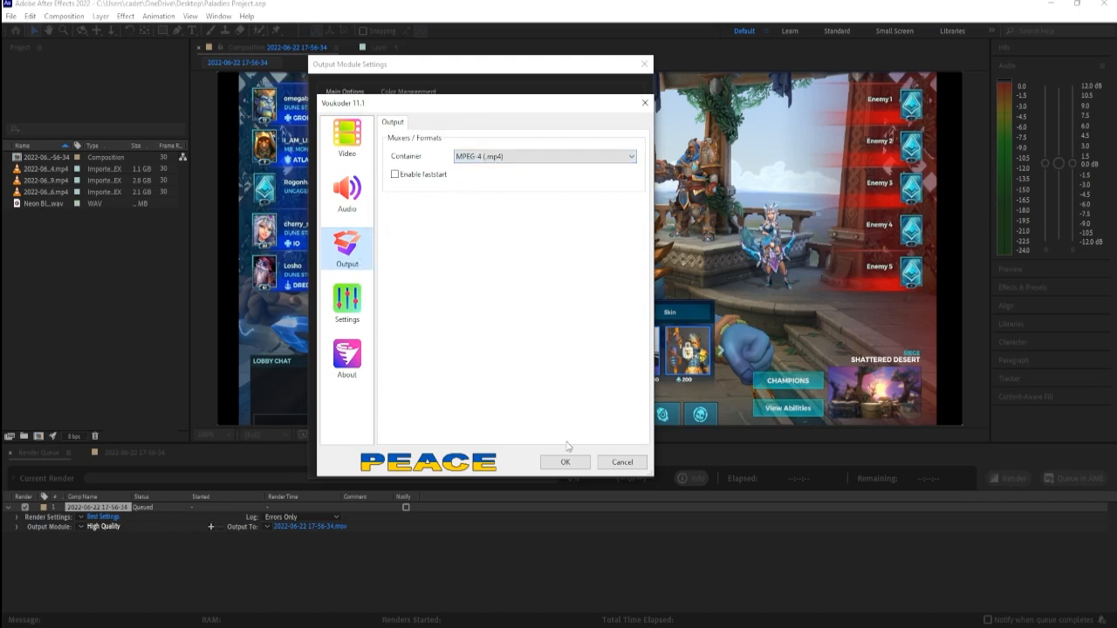
click(566, 461)
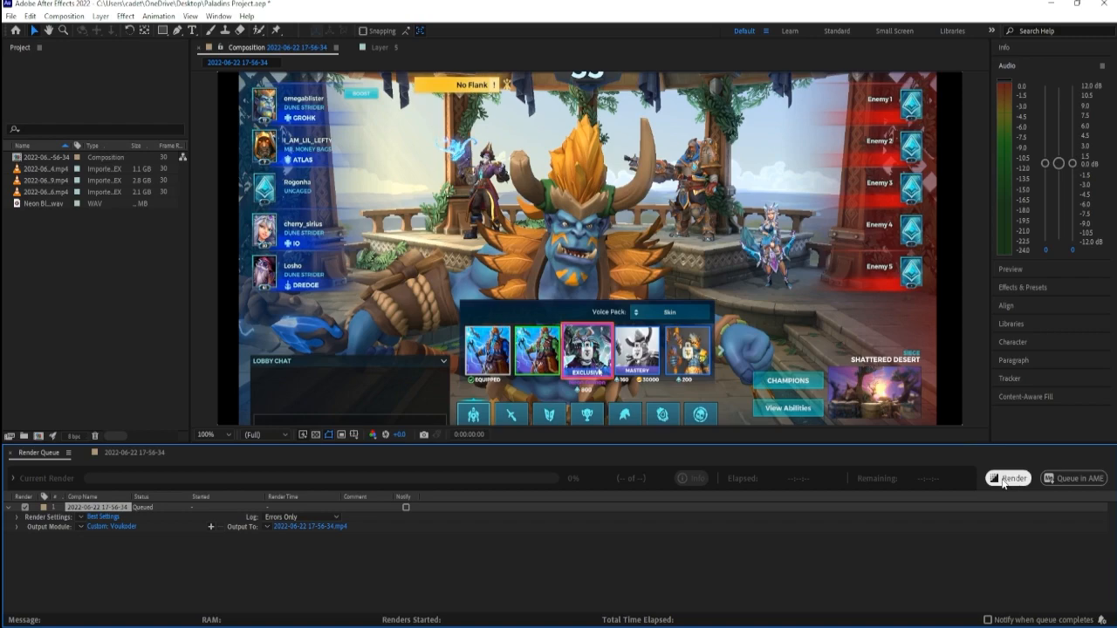
click(1008, 479)
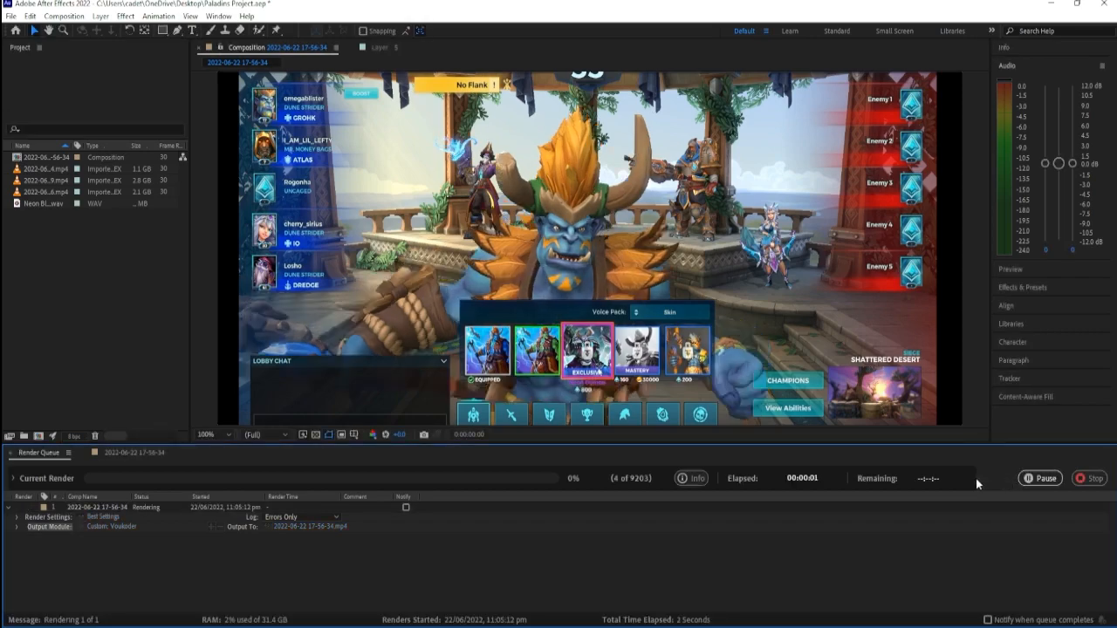